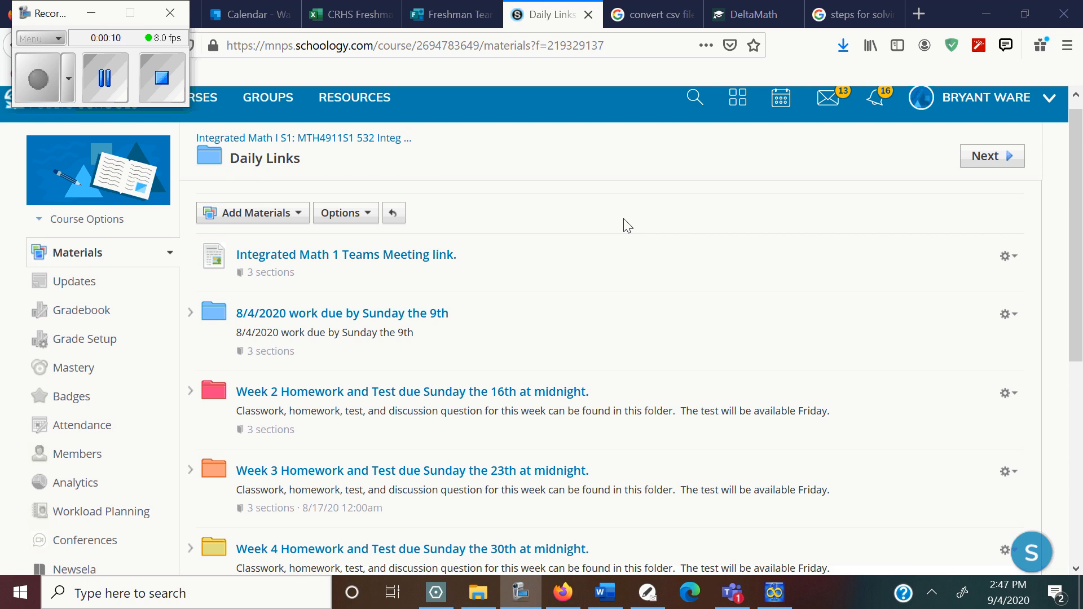
Step: Scroll the Daily Links folder list down until the Week 6&7 folder is visible
scroll(down, 3)
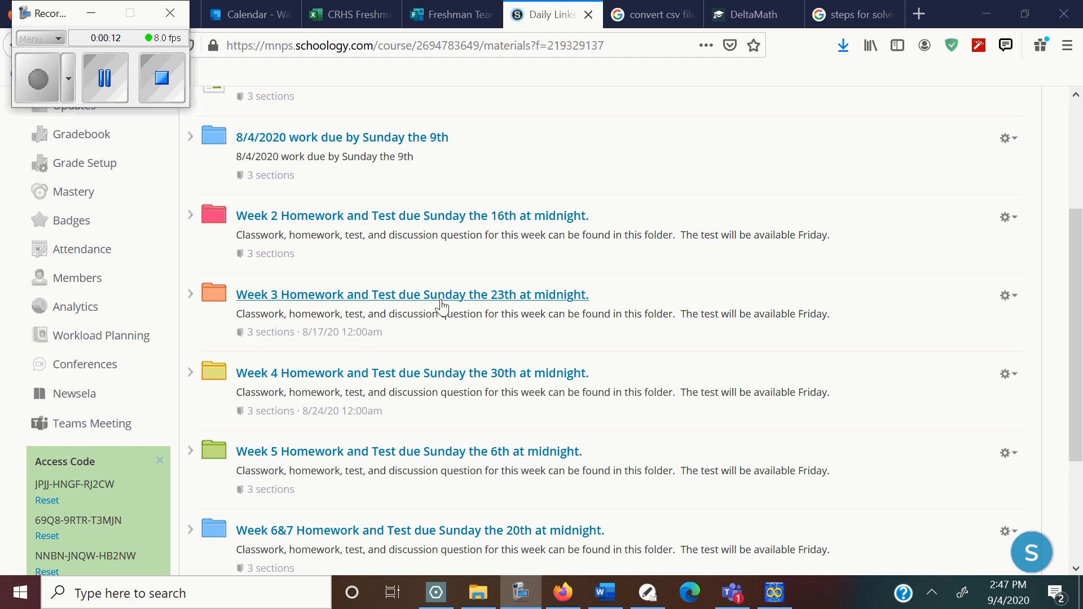
mouse_move(274, 298)
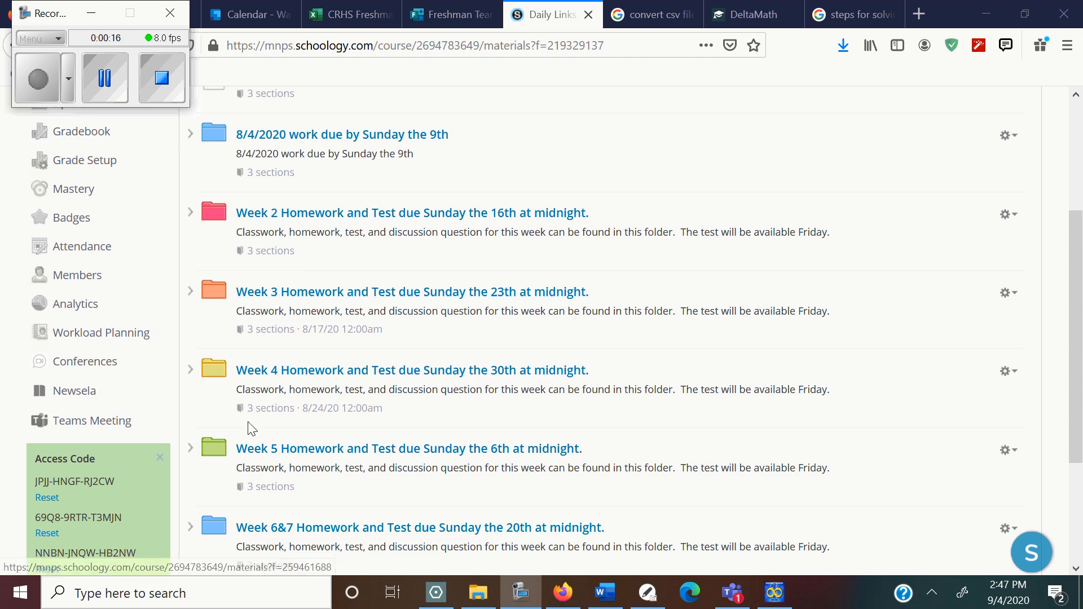
scroll(down, 3)
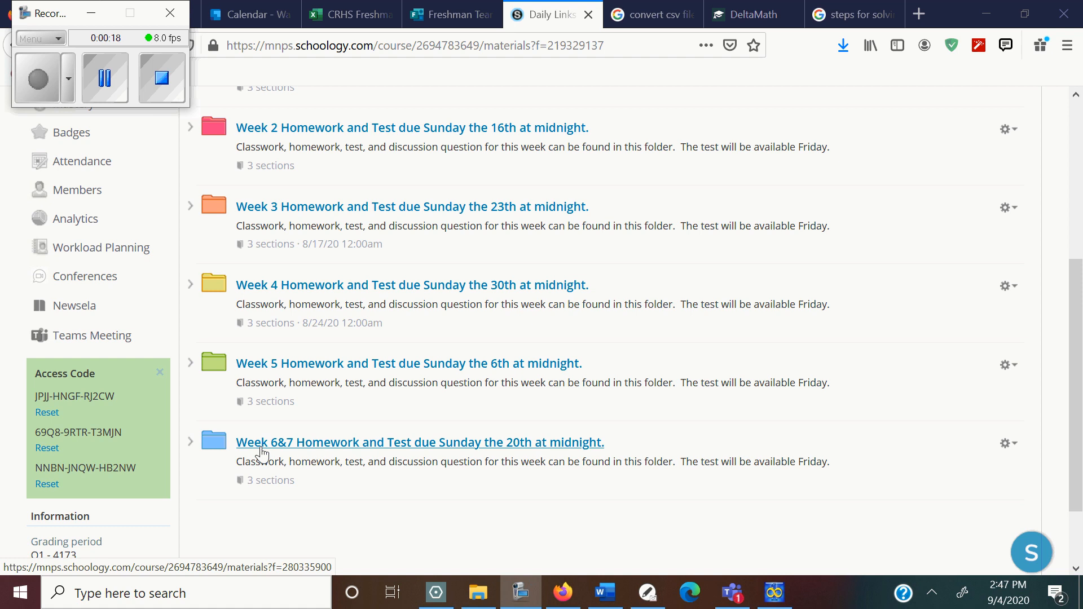
mouse_move(187, 449)
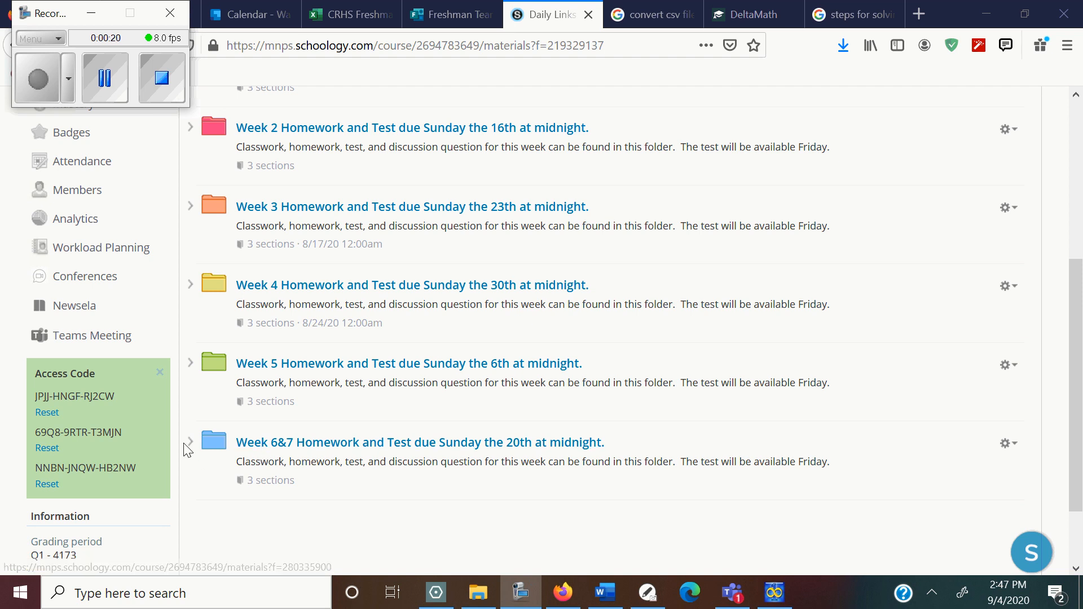
mouse_move(190, 451)
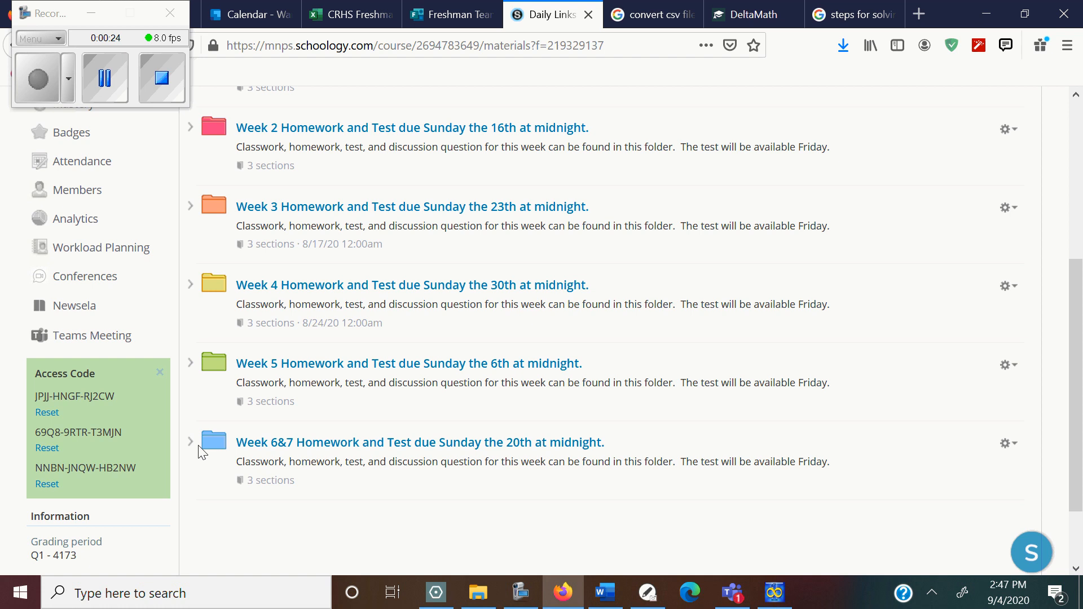
Step: Expand the Week 6&7 folder to reveal its classwork file, discussion and inequalities assignments
click(213, 442)
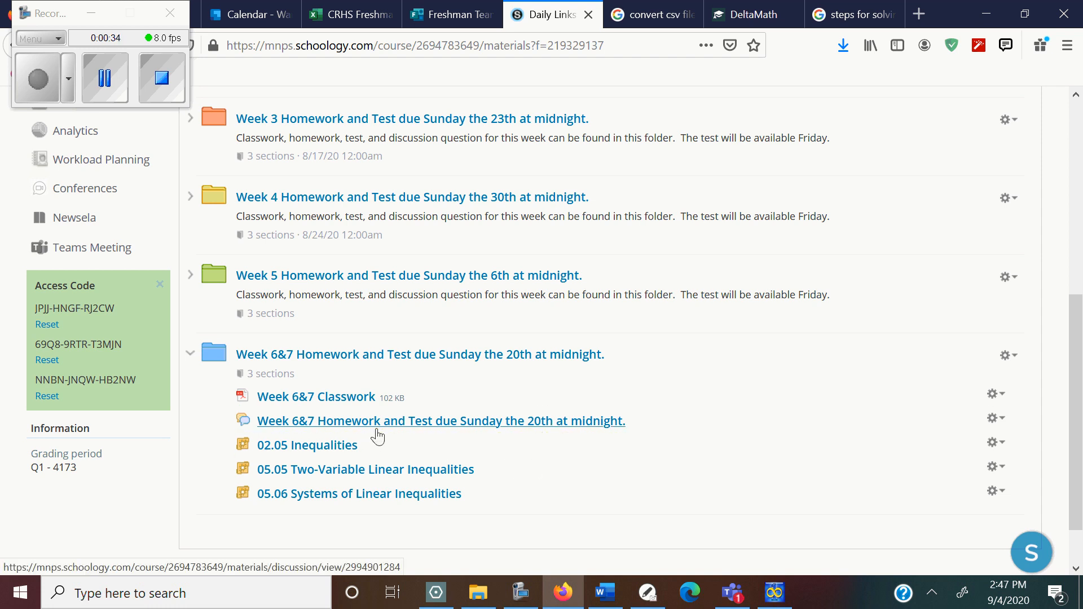
mouse_move(518, 432)
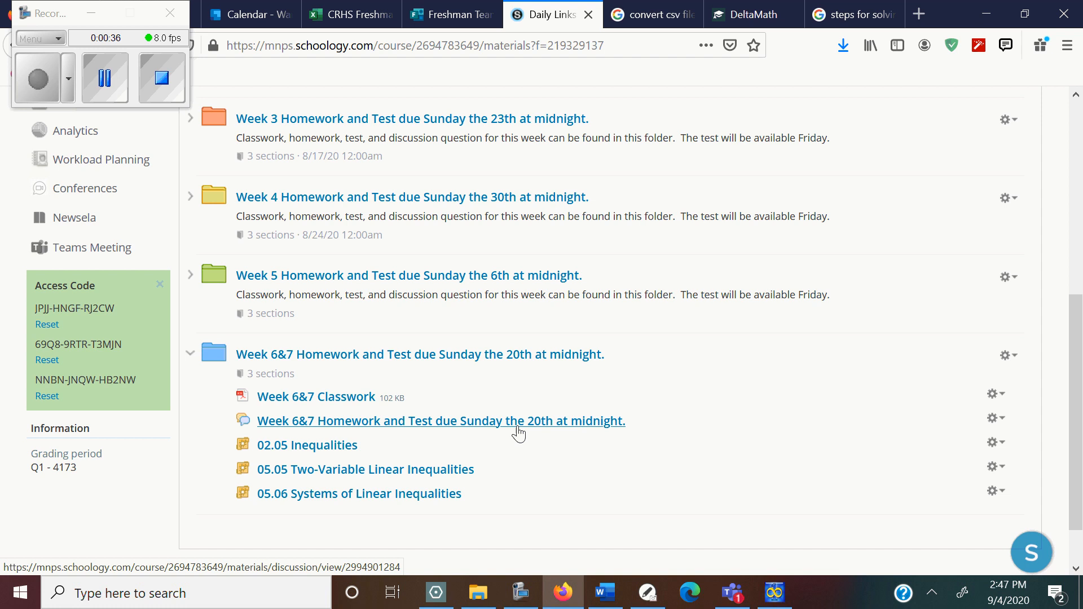
mouse_move(552, 435)
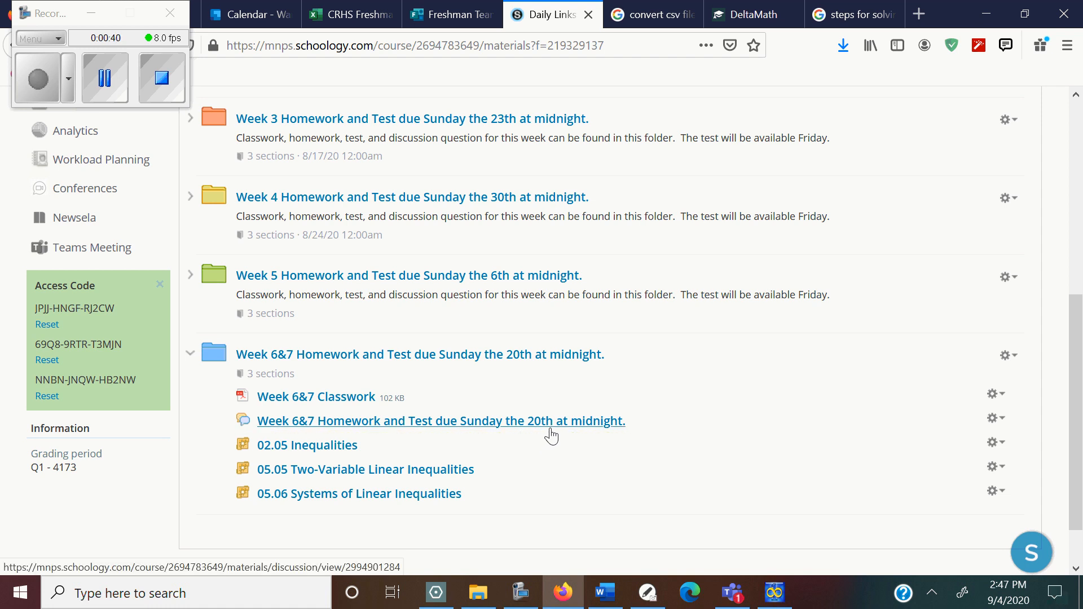
mouse_move(307, 445)
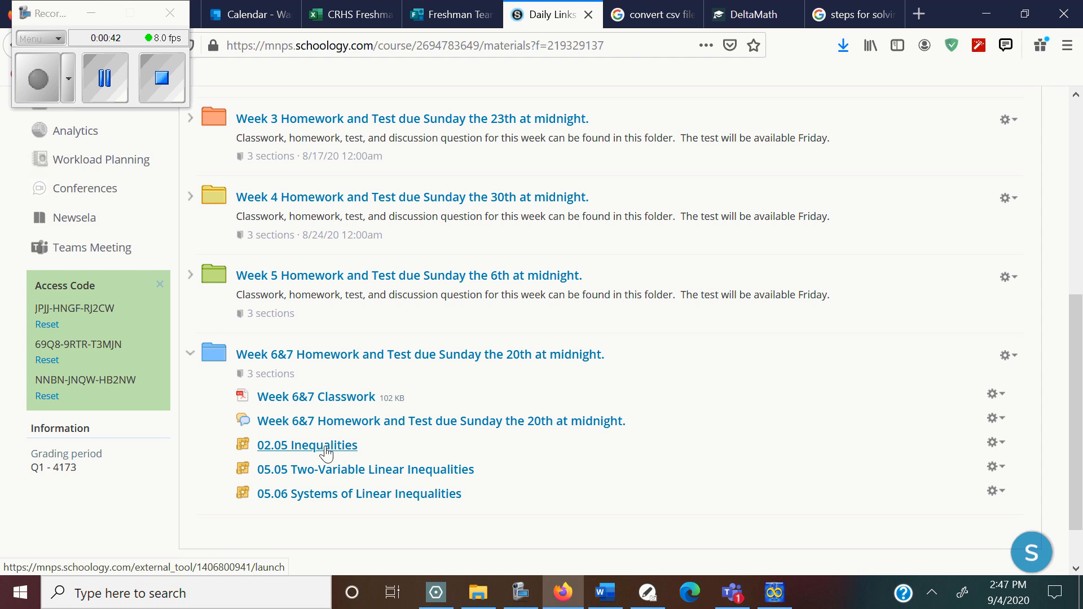
mouse_move(345, 469)
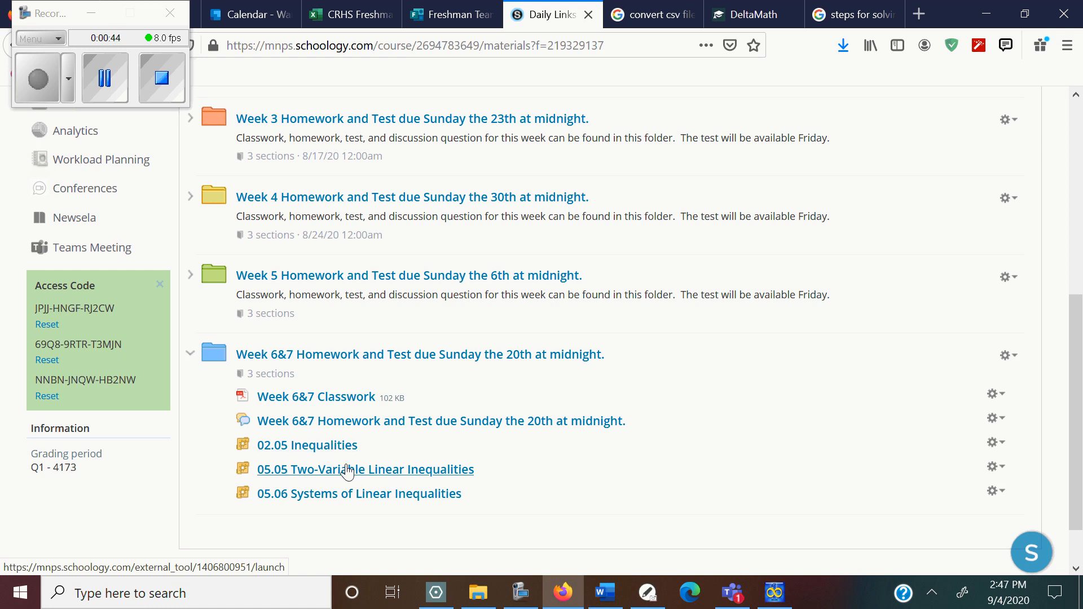
mouse_move(359, 493)
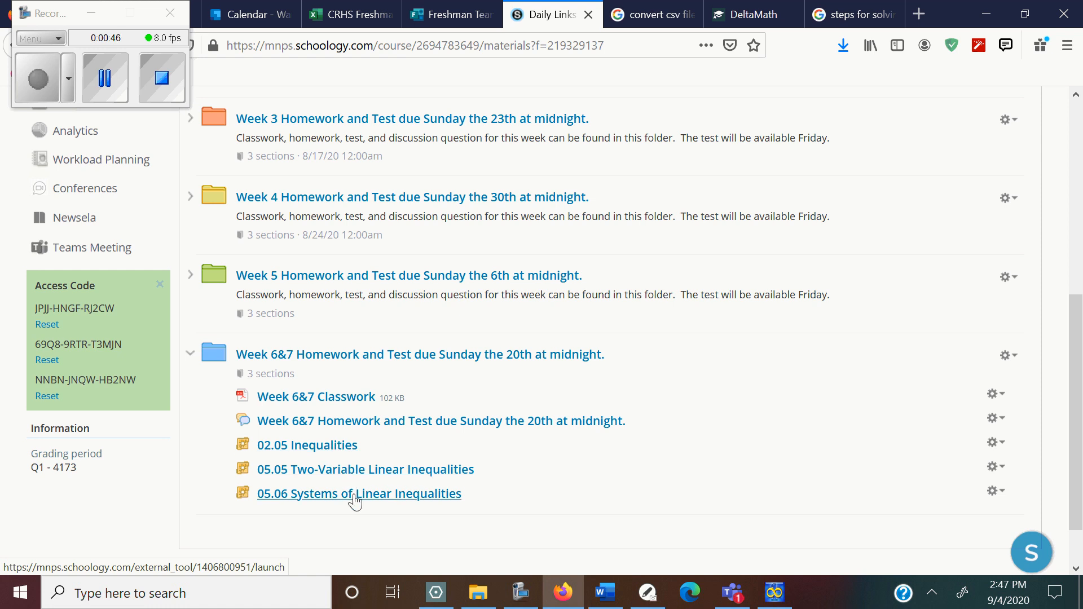